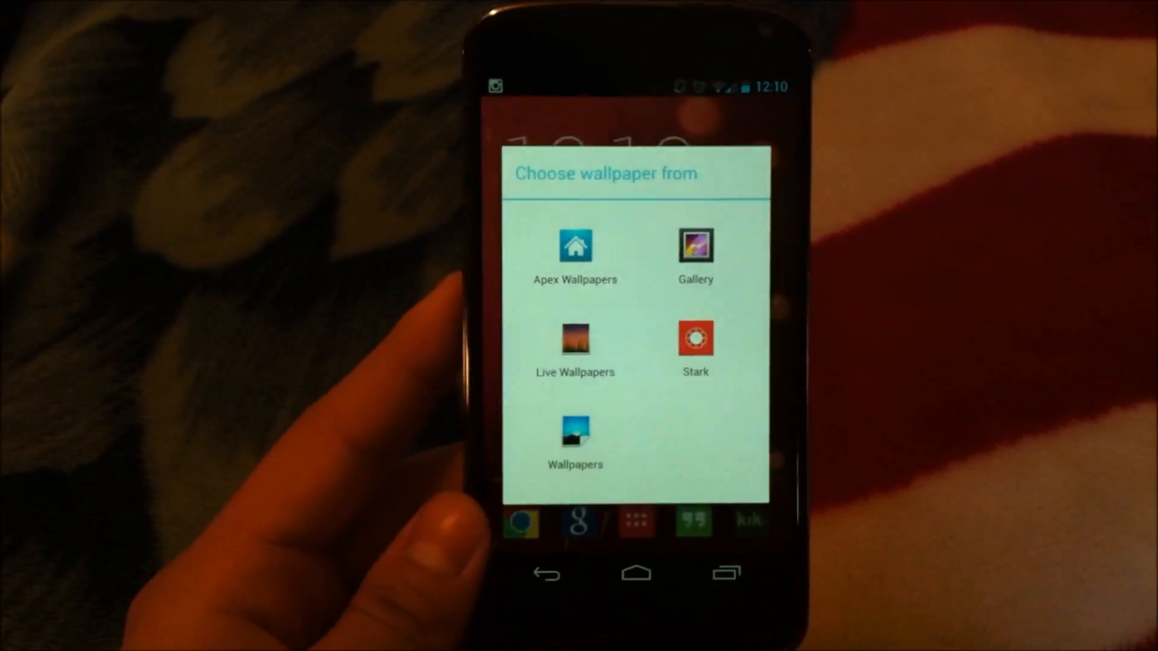
Step: Choose Sun Beam from the live wallpapers as the home screen wallpaper
click(575, 340)
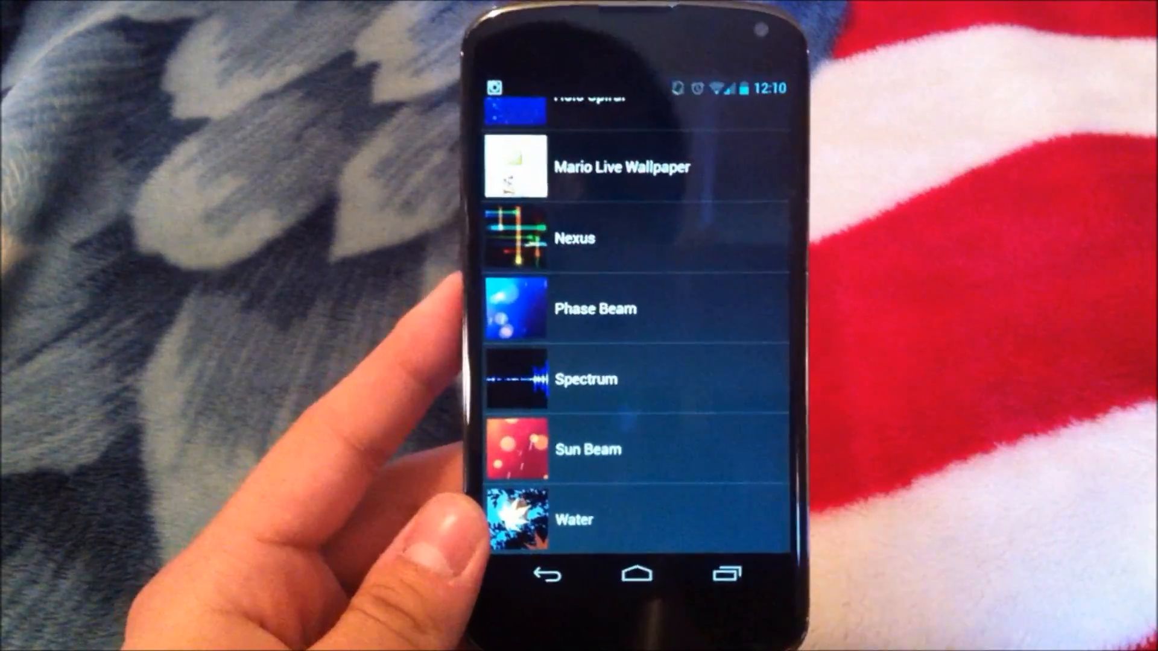
click(588, 449)
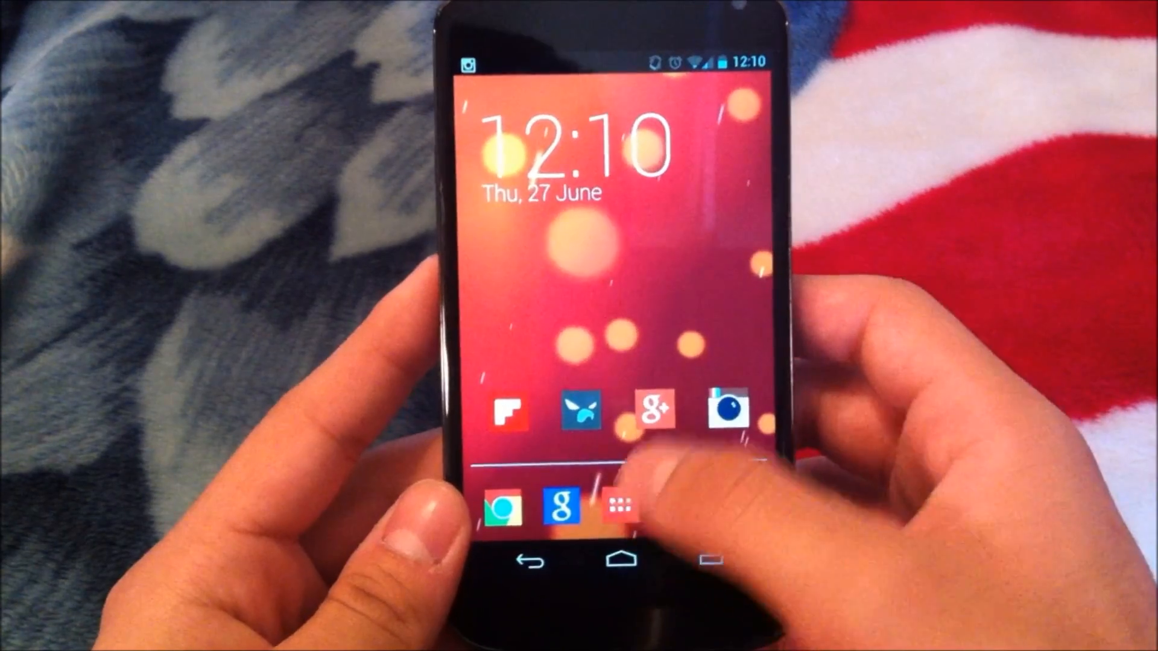
Step: Launch Camera from the app drawer, then return to the installed apps list
click(620, 506)
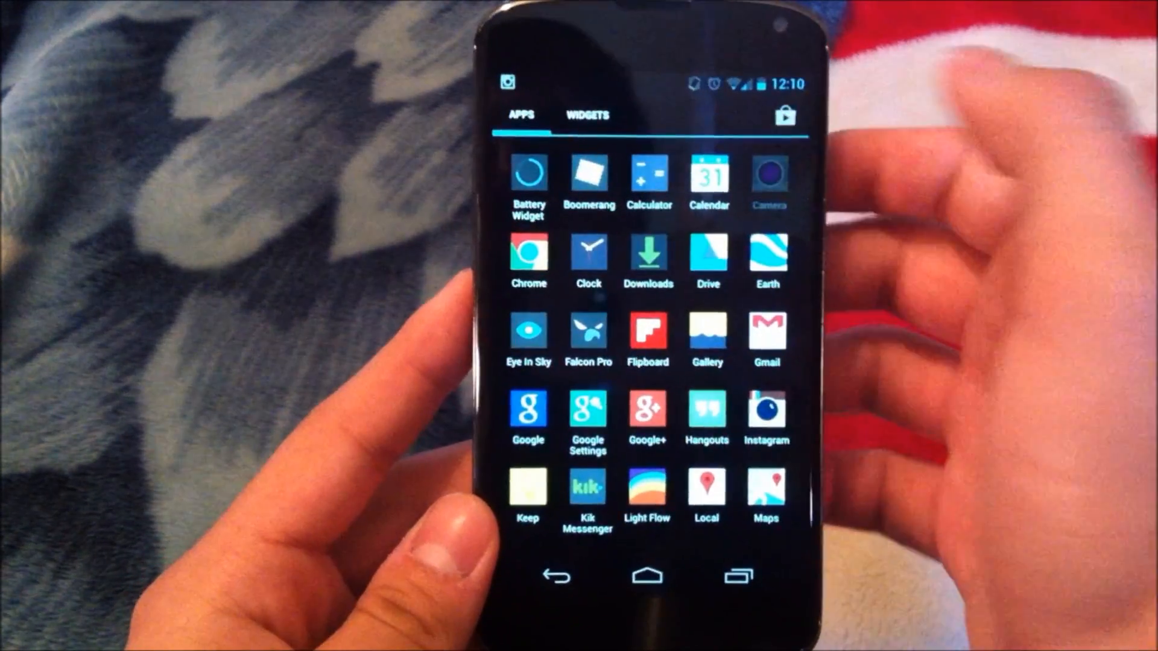
click(766, 180)
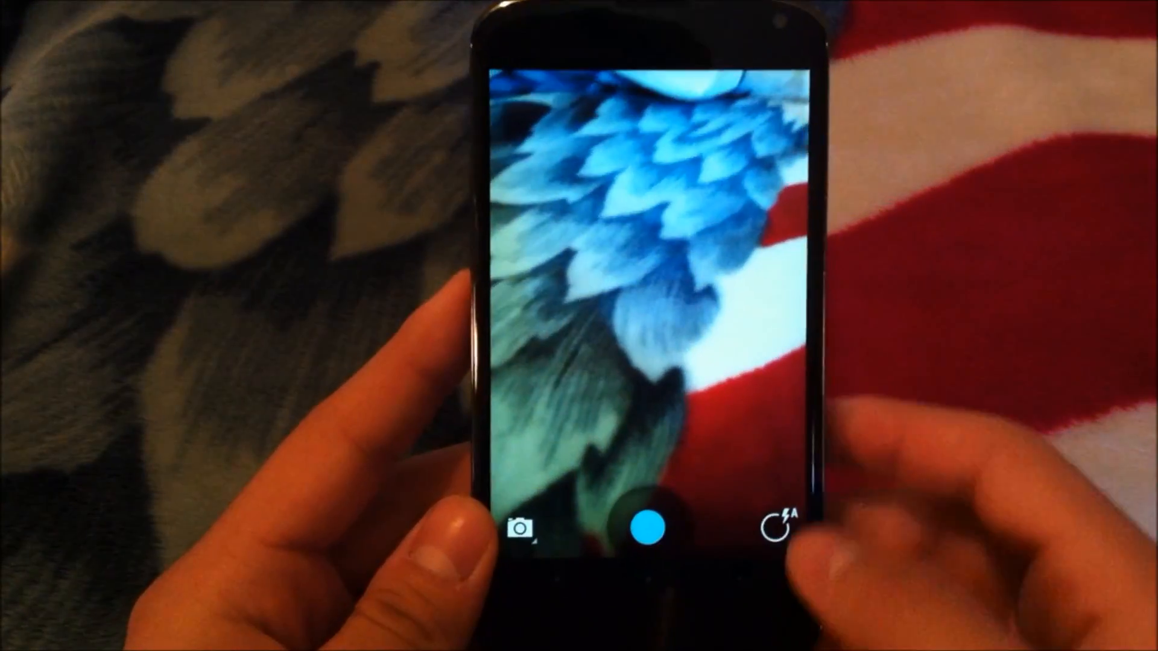
click(680, 310)
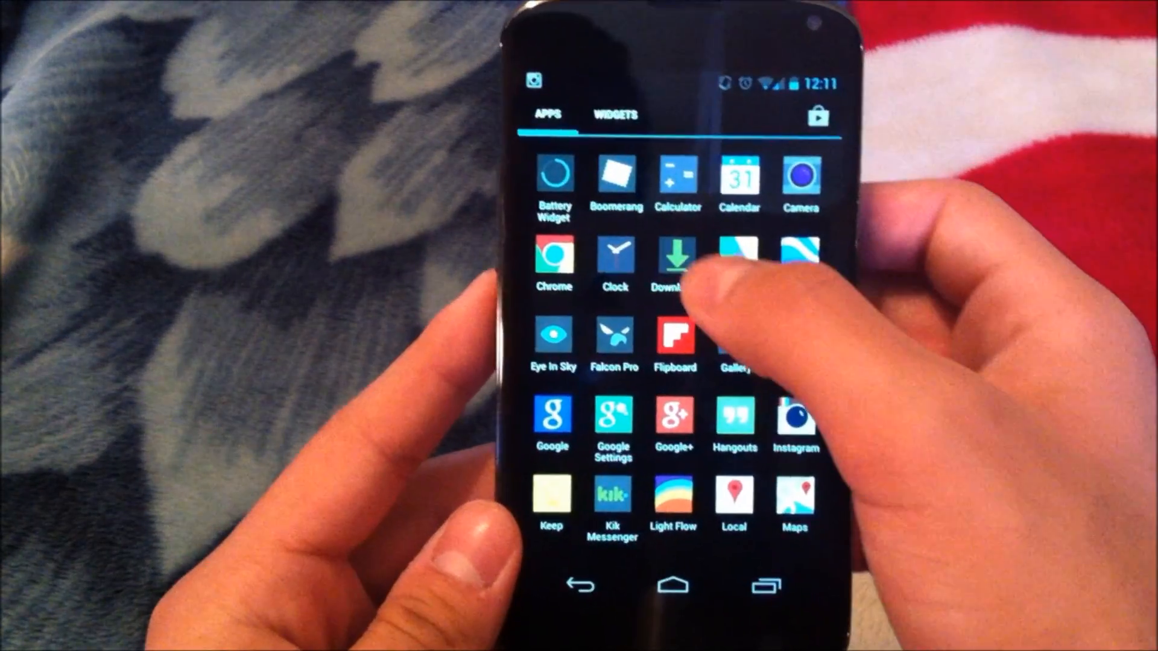
Step: Install Googleeditioncamera.apk from Downloads as an update to the camera app
click(673, 258)
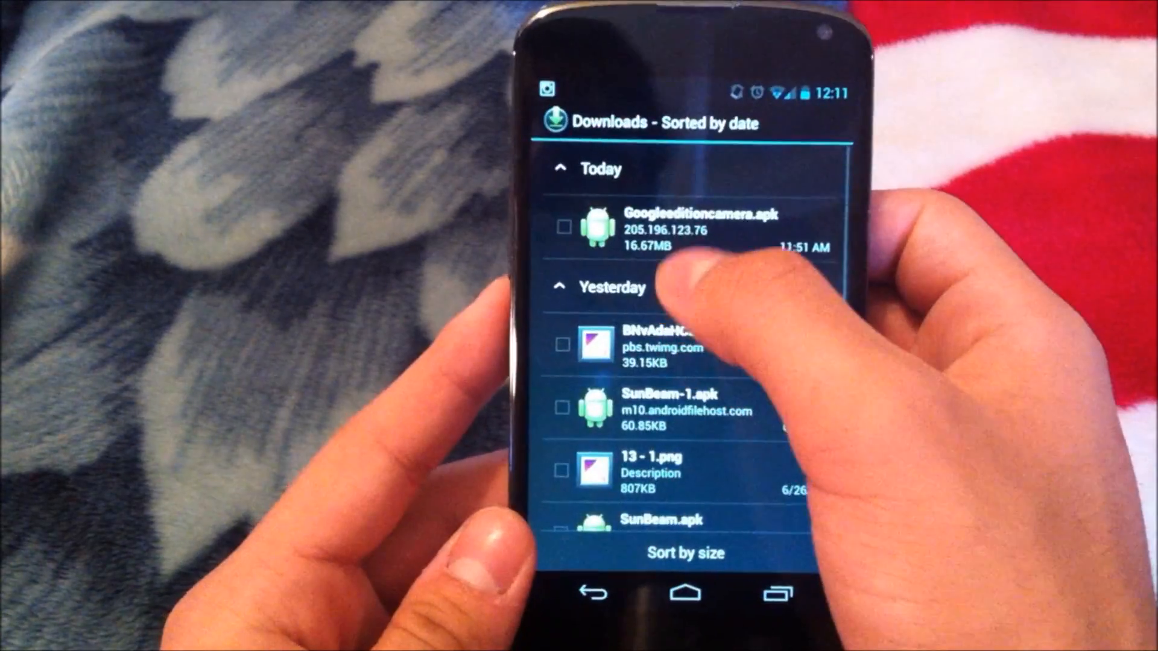
click(687, 233)
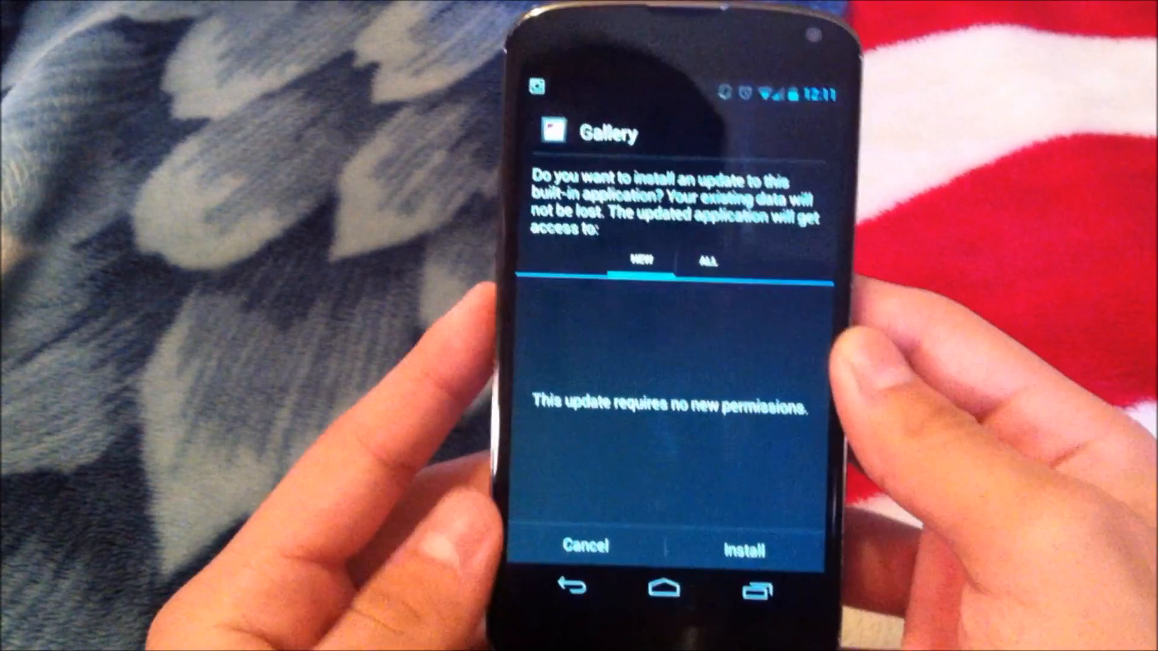
click(747, 545)
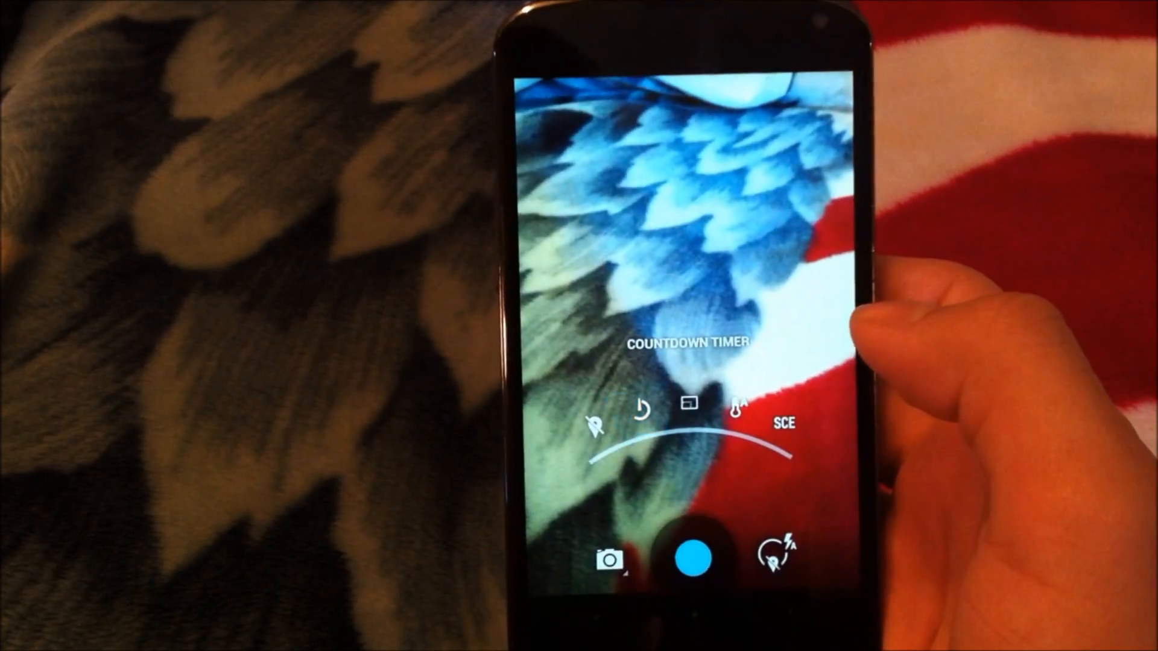
Step: Set a 15-second countdown timer, then view and dismiss the Photo Sphere tips
click(639, 411)
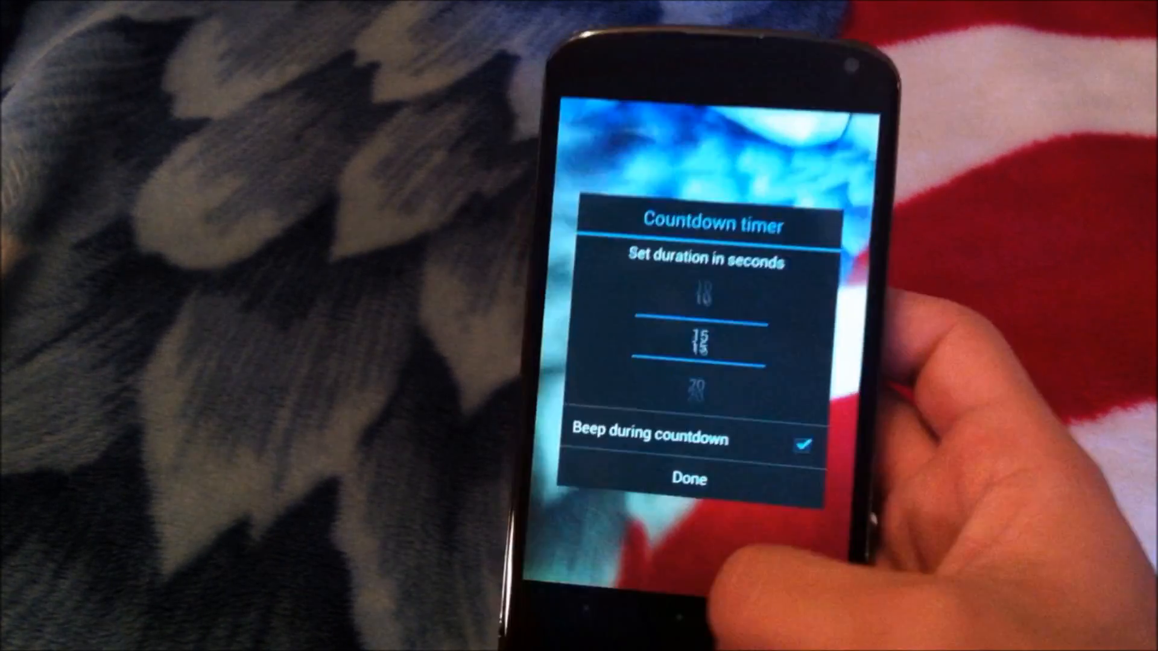
click(691, 478)
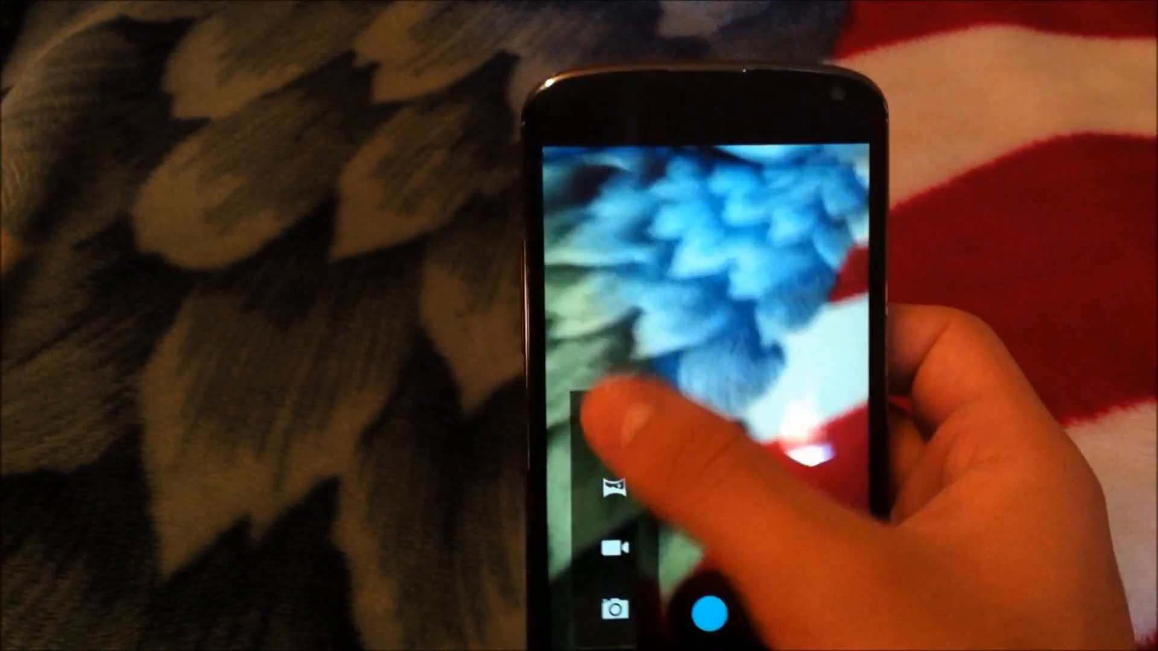
click(616, 489)
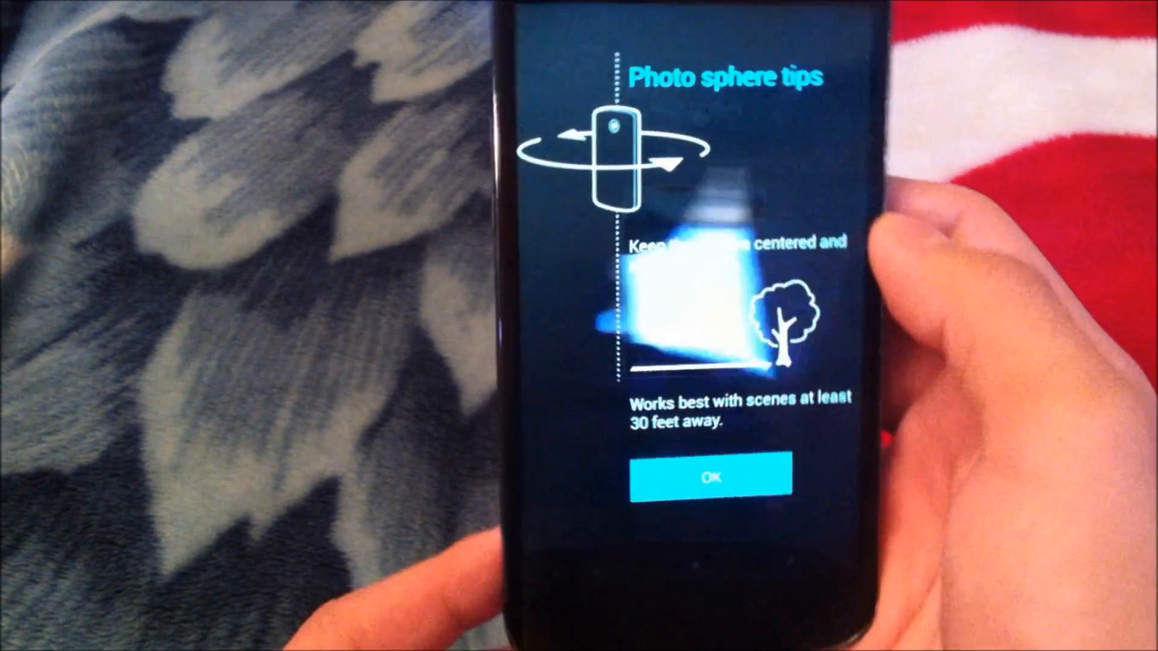
click(710, 476)
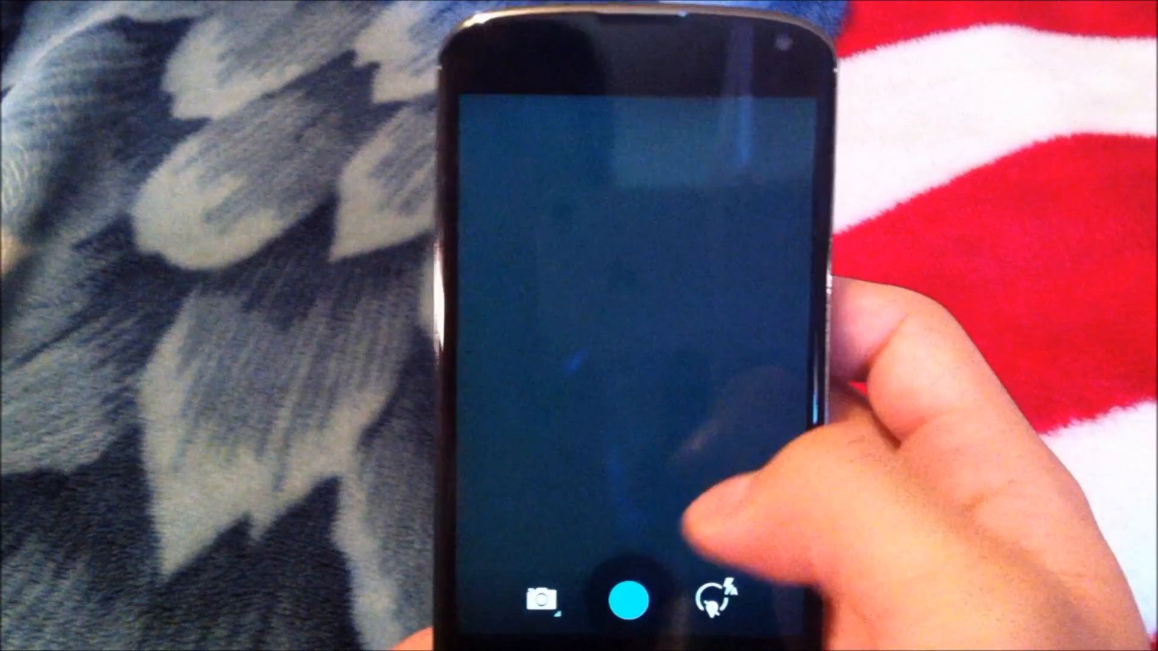
Step: Focus on the feathered blanket pattern and capture a photo
click(637, 369)
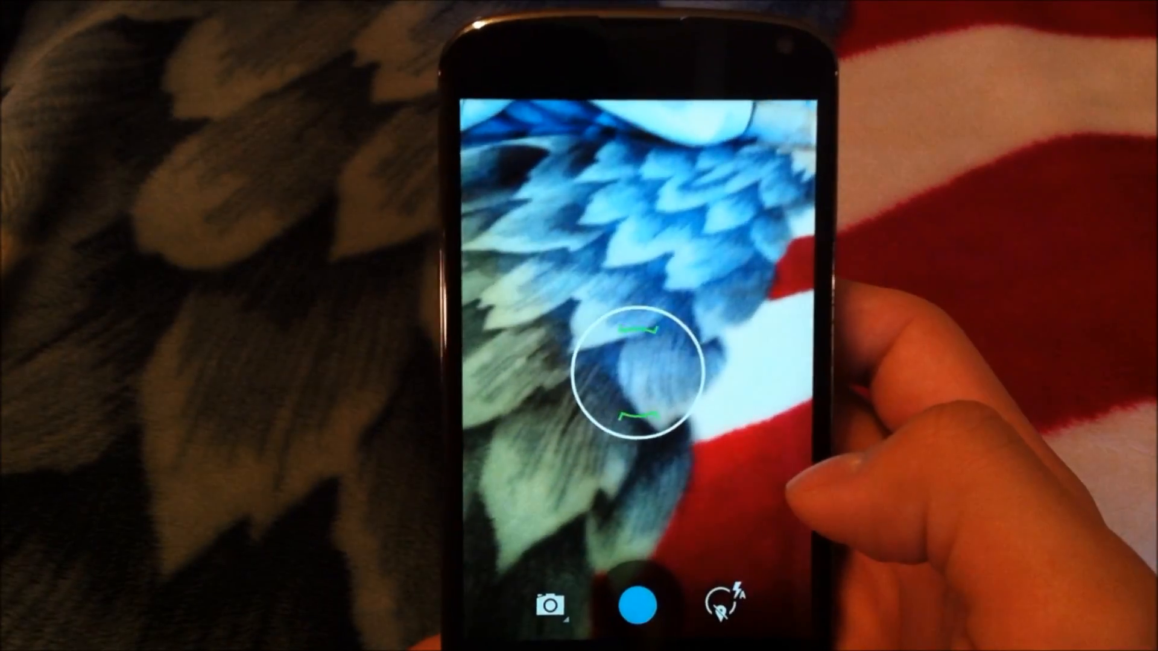
click(640, 607)
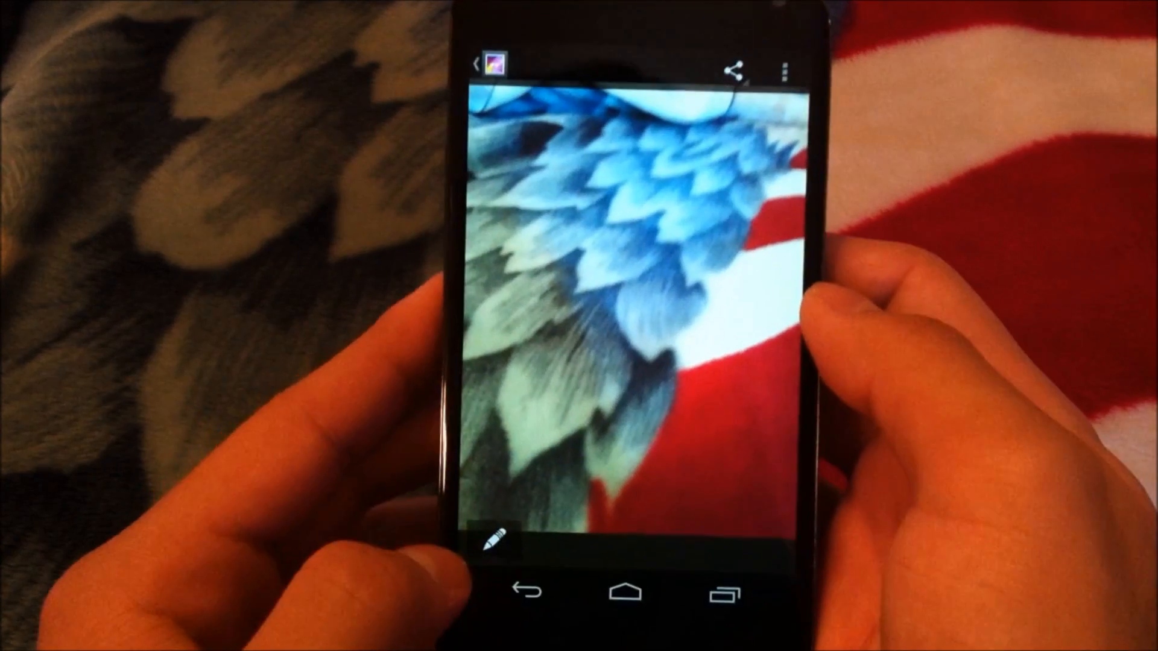
Step: Add the rounded-corner frame from Borders to the blanket photo and save
click(491, 538)
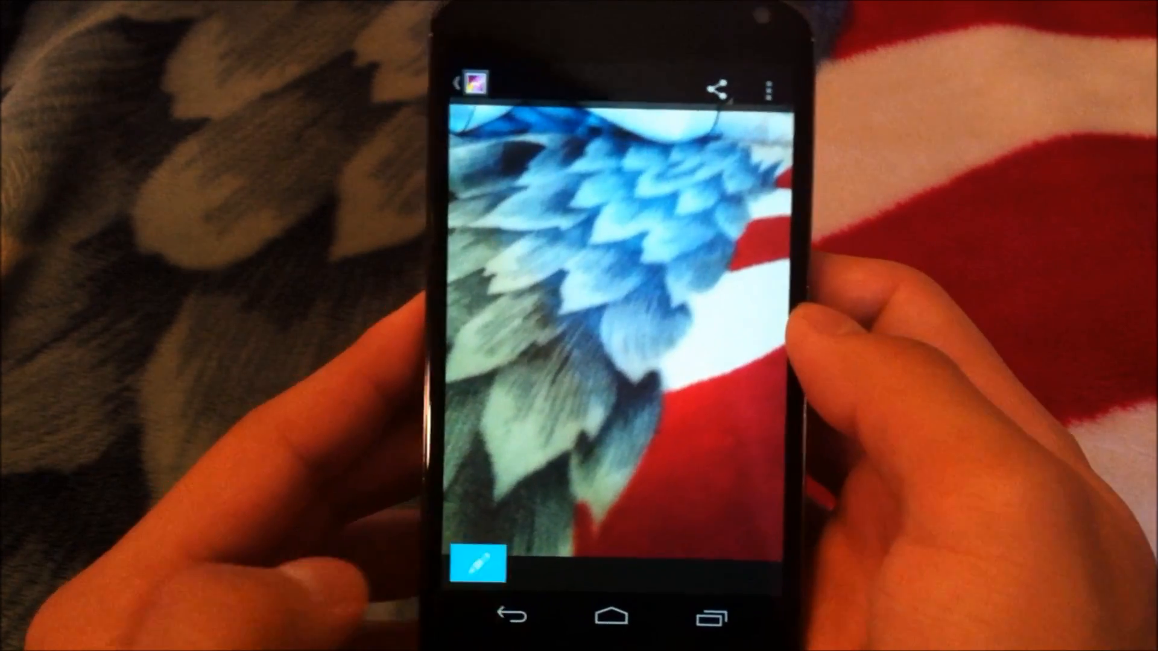
click(476, 557)
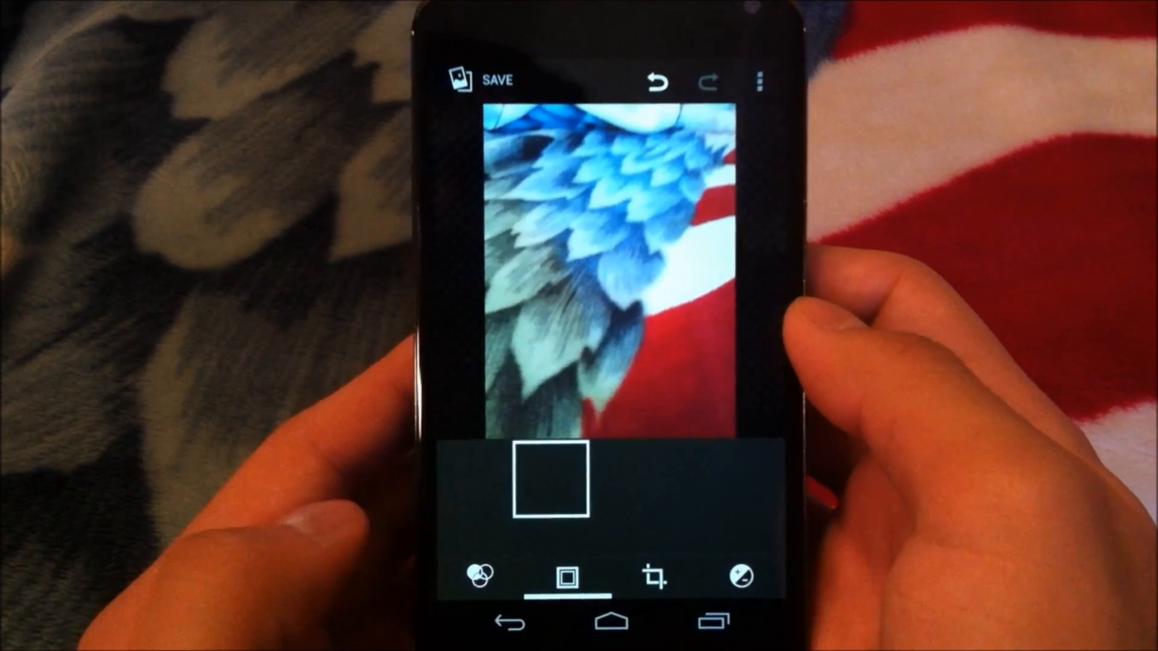
click(567, 575)
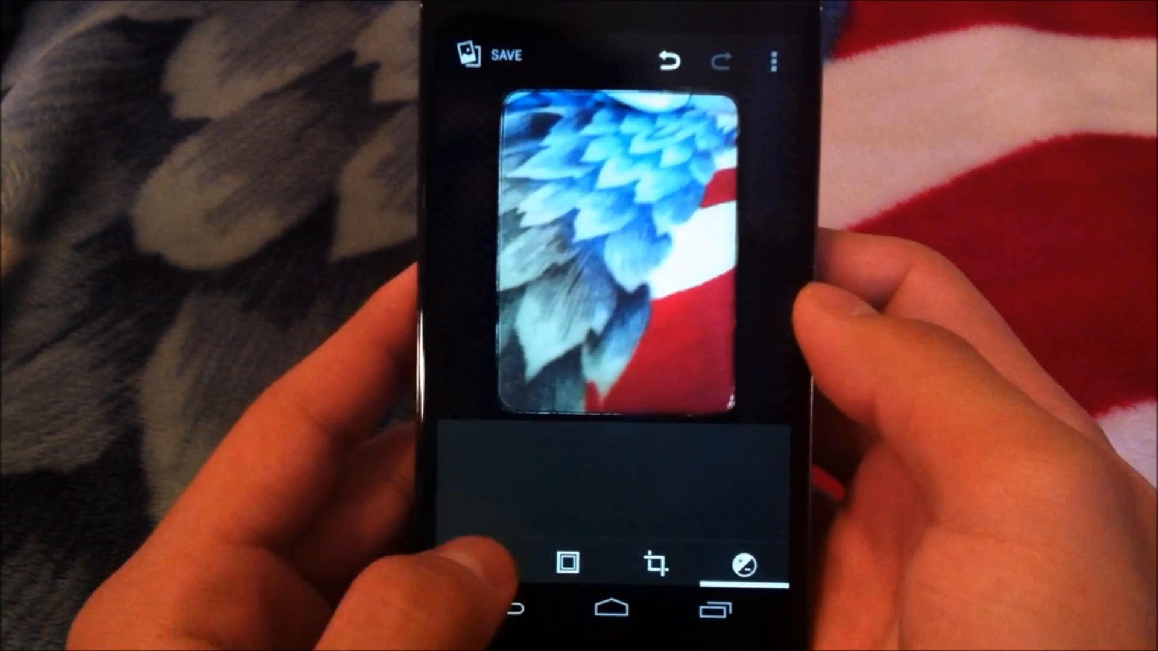
click(503, 55)
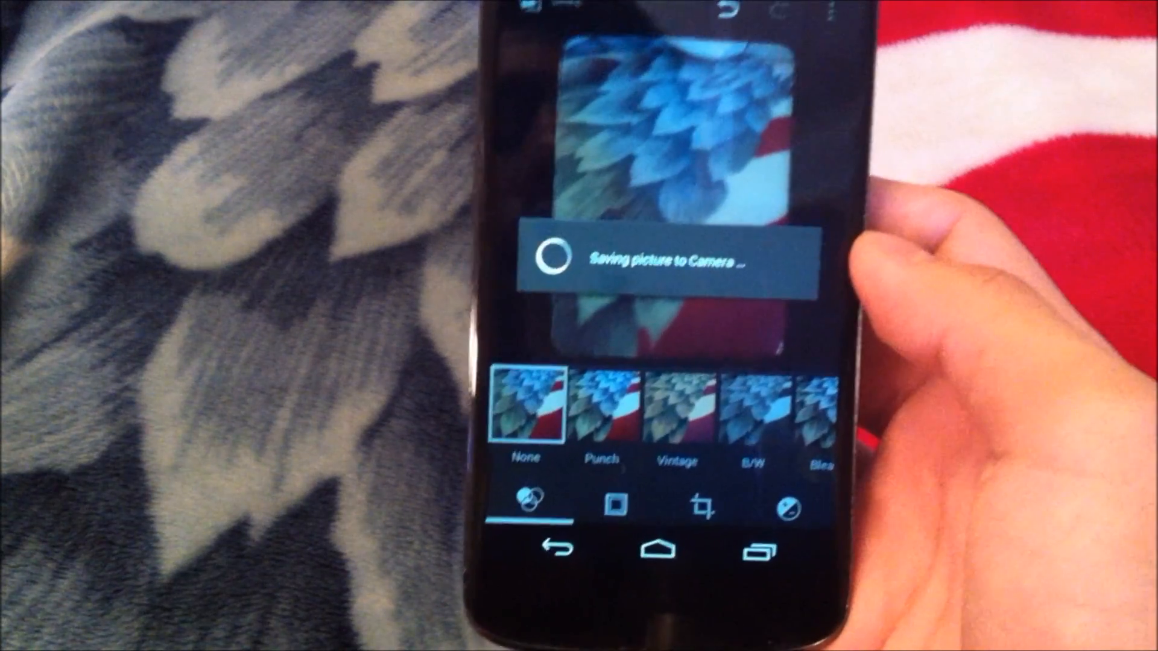